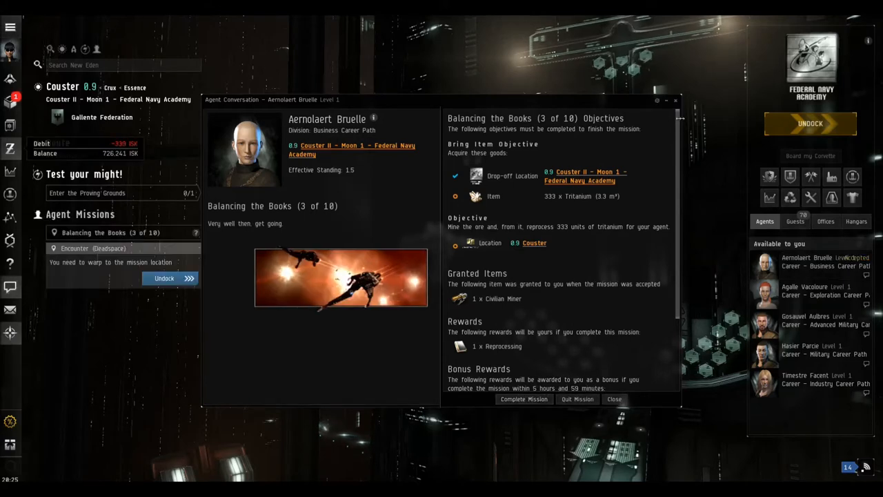
# Step: Close the Balancing the Books agent conversation window
pyautogui.click(614, 399)
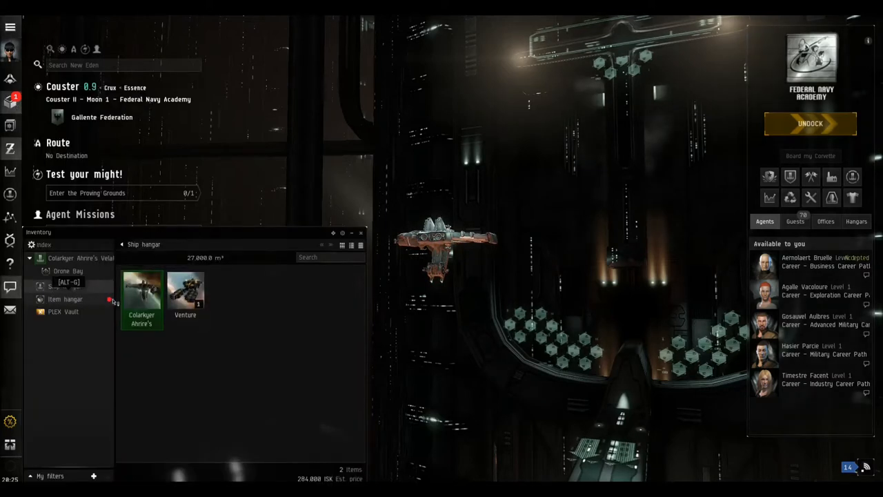
# Step: Check the item hangar, return to the ship hangar and board the assembled Venture
pyautogui.click(65, 299)
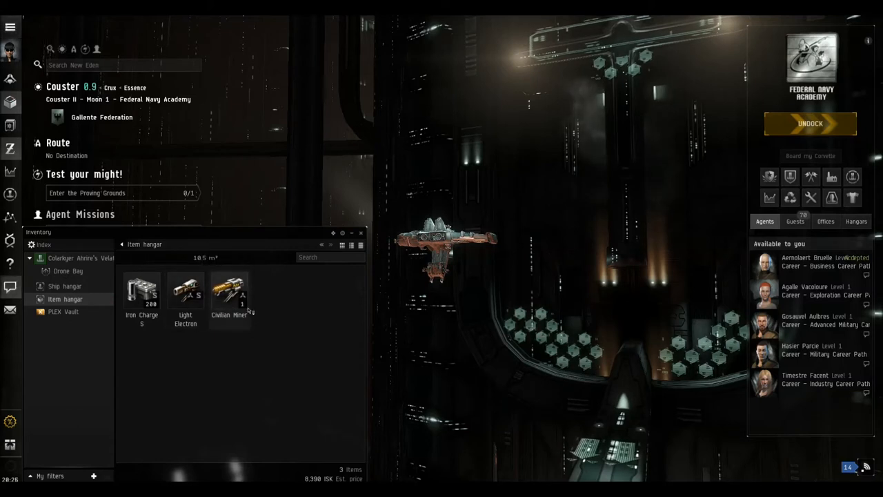
pyautogui.click(65, 286)
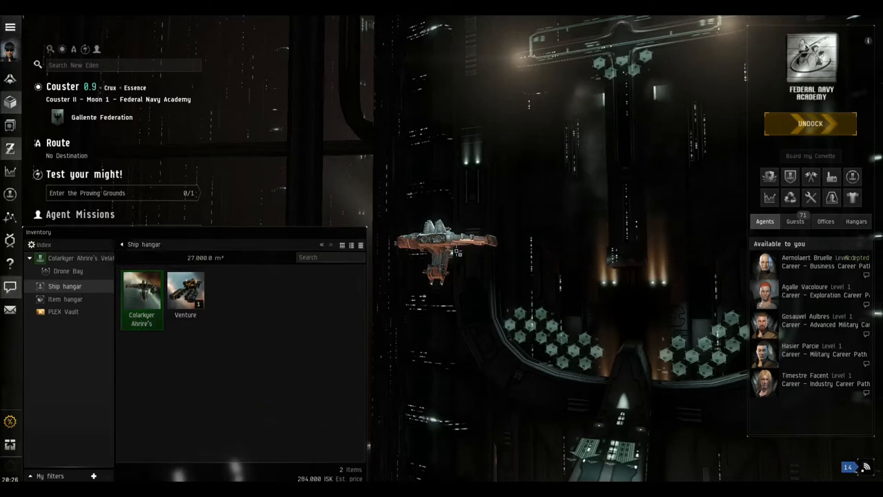
pyautogui.moveTo(142, 300)
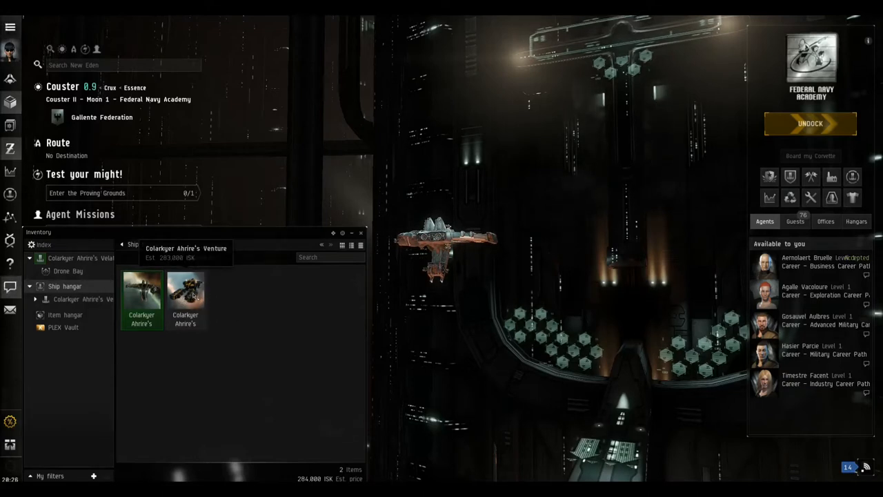
pyautogui.click(185, 294)
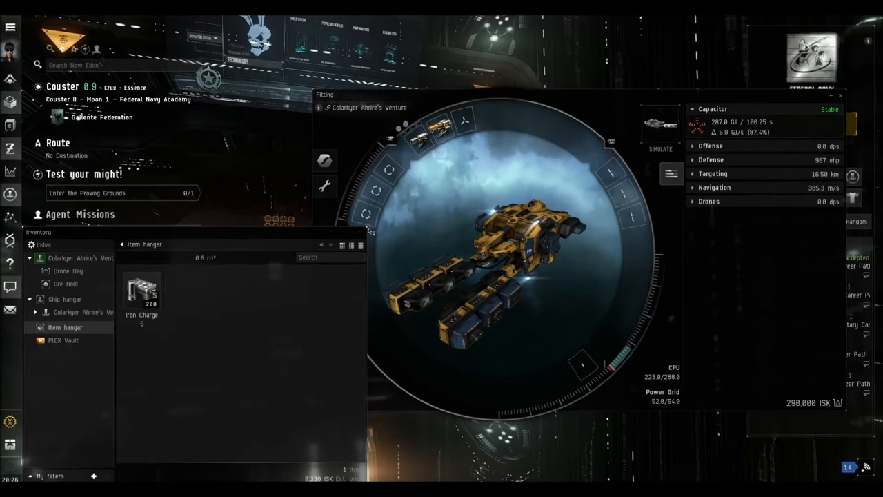
# Step: Load Iron Charge S ammunition into the Venture's fitting slots
pyautogui.moveTo(142, 290); pyautogui.dragTo(458, 178)
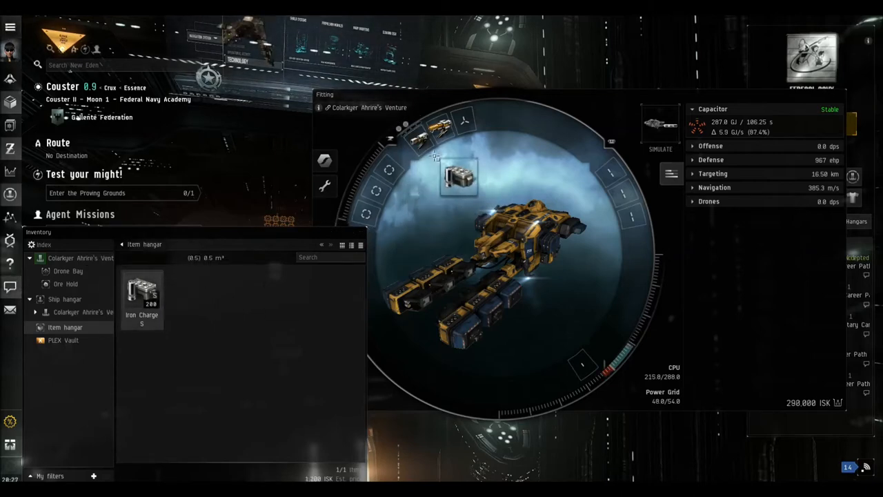
pyautogui.moveTo(142, 290); pyautogui.dragTo(414, 141)
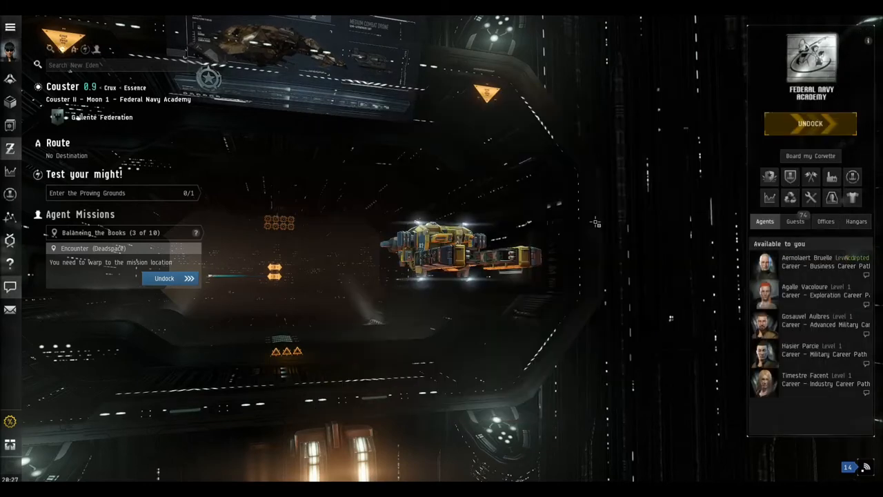
# Step: Undock from the station and warp the Venture to the mission location
pyautogui.click(811, 123)
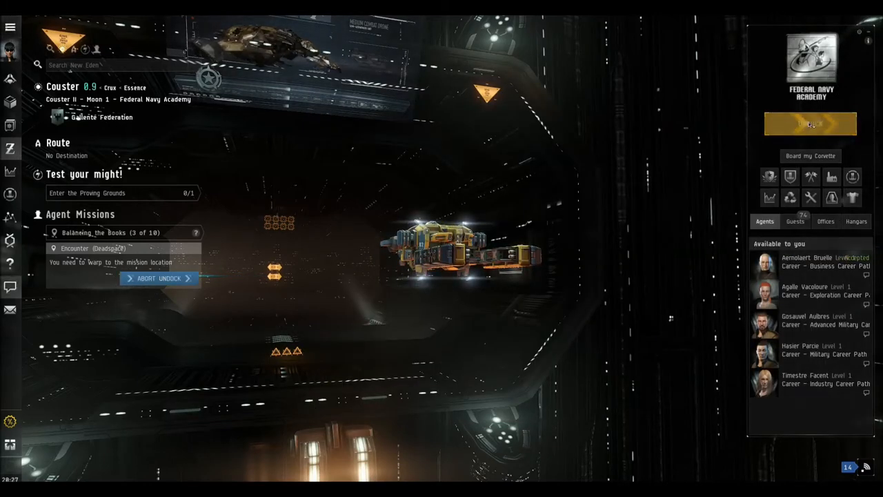
pyautogui.click(811, 124)
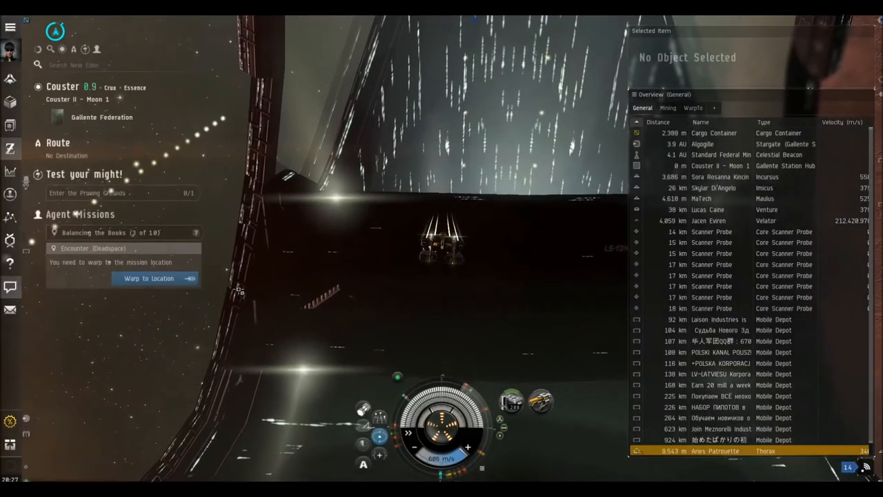
pyautogui.click(148, 279)
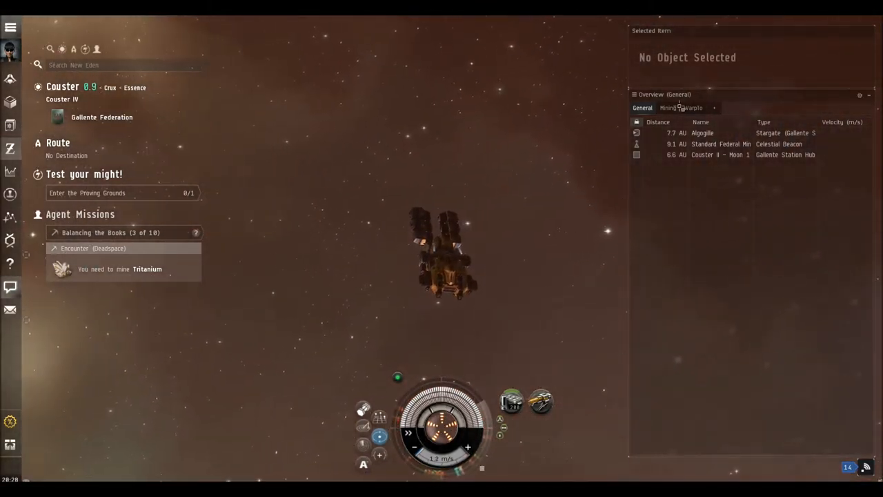
# Step: Select the Veldspar asteroid in the Mining overview and orbit it at 1,000 m
pyautogui.click(668, 107)
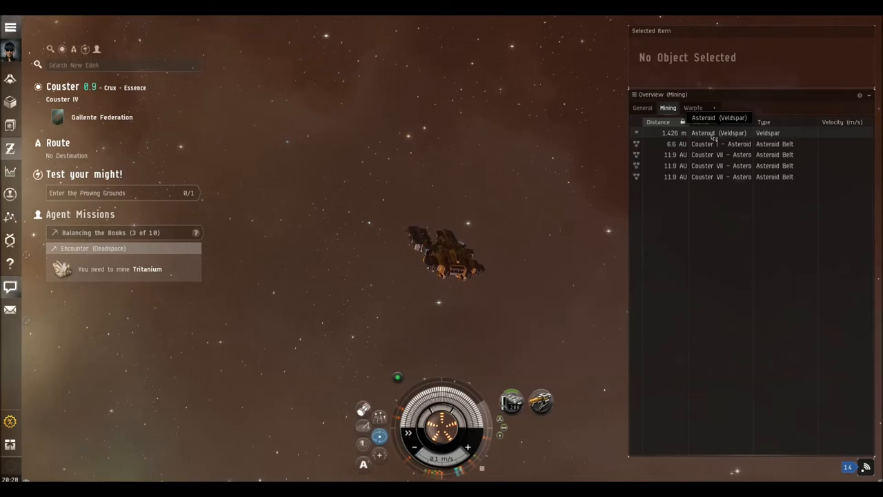
pyautogui.click(718, 133)
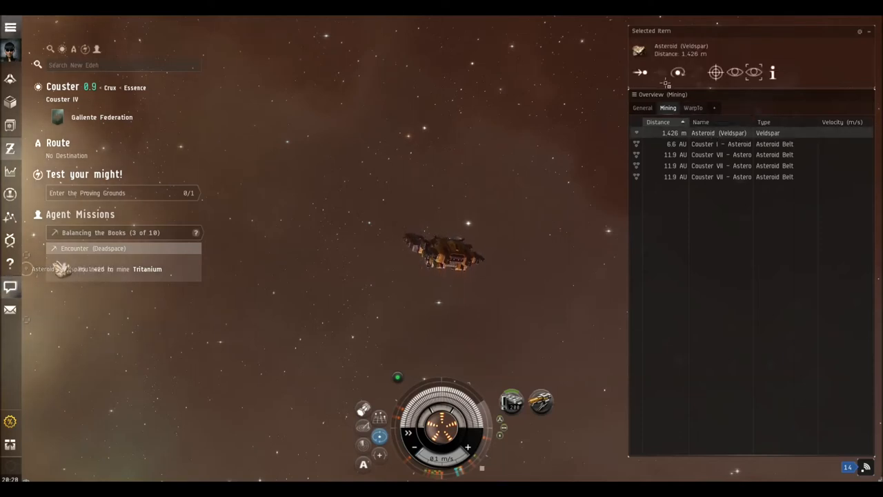
pyautogui.moveTo(676, 72)
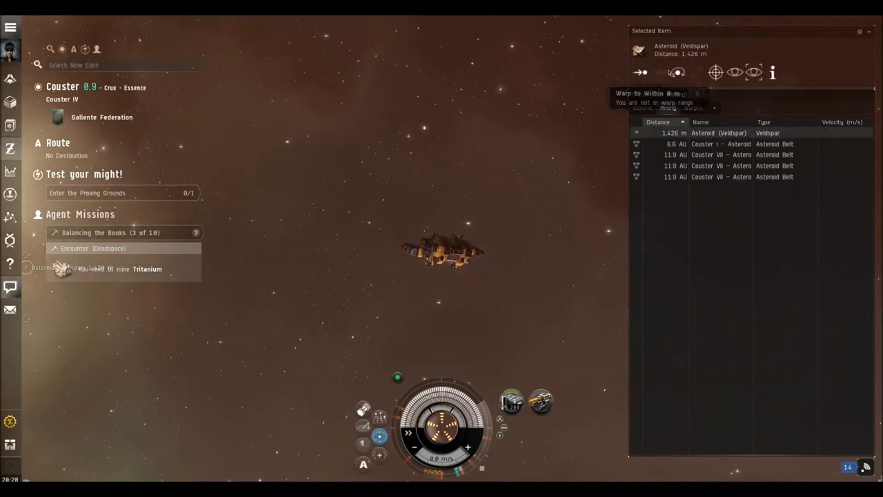
pyautogui.click(677, 72)
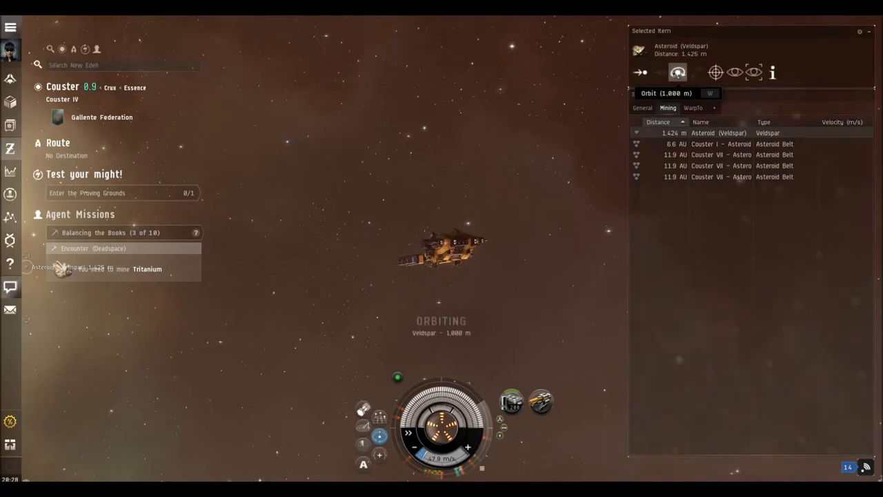
pyautogui.moveTo(716, 72)
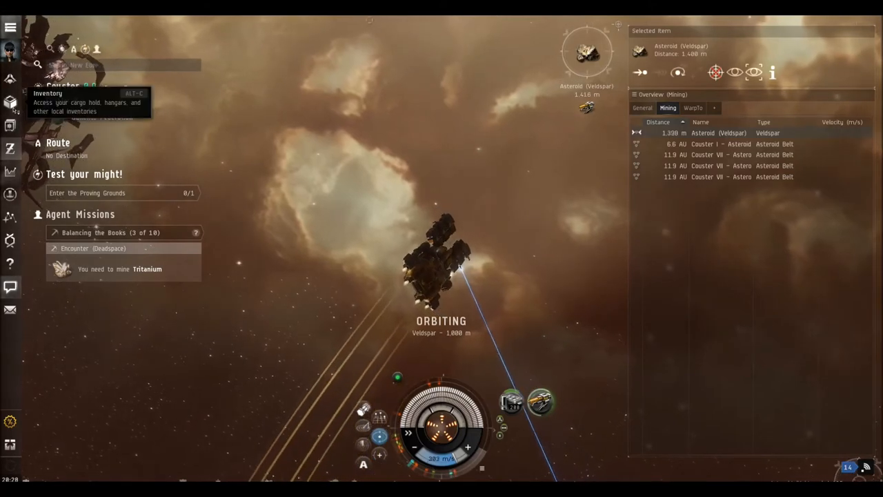
# Step: Watch the ore hold fill to 864 units of Veldspar while the miner runs
pyautogui.click(11, 101)
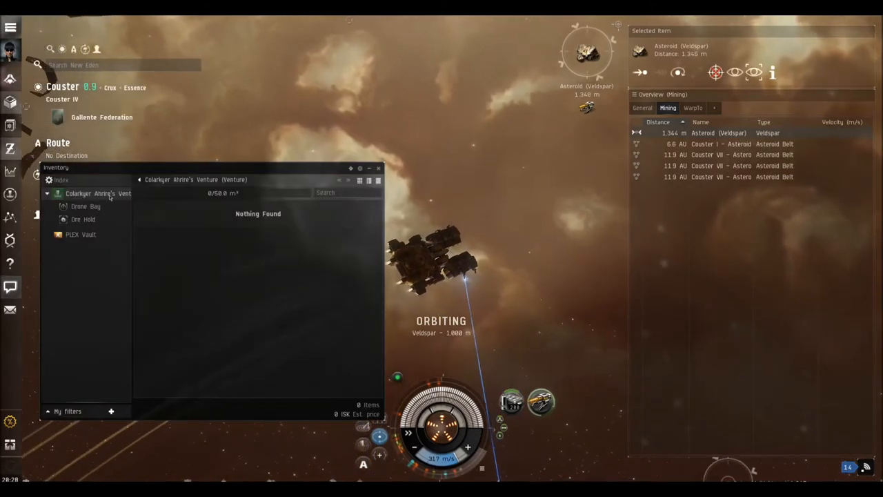
pyautogui.click(83, 219)
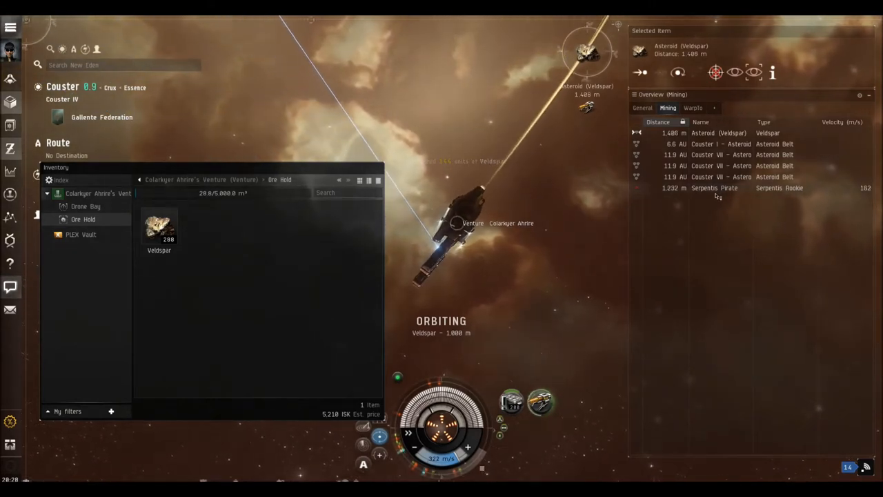
pyautogui.click(715, 187)
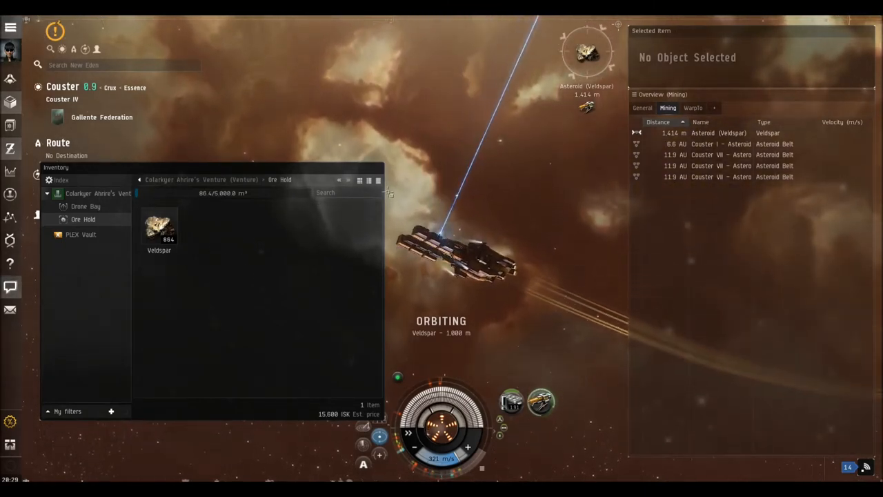
pyautogui.moveTo(159, 228)
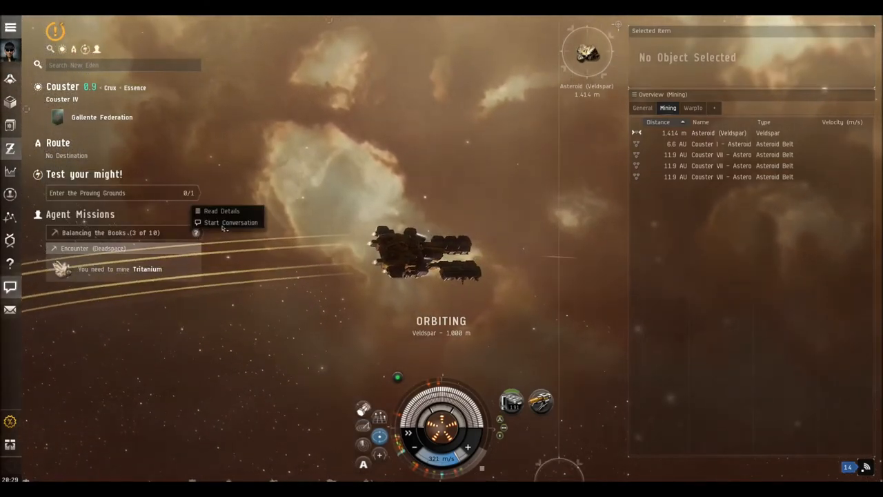
# Step: Warp to the Couster II - Moon 1 - Federal Navy Academy drop-off station via the mission journal
pyautogui.click(222, 211)
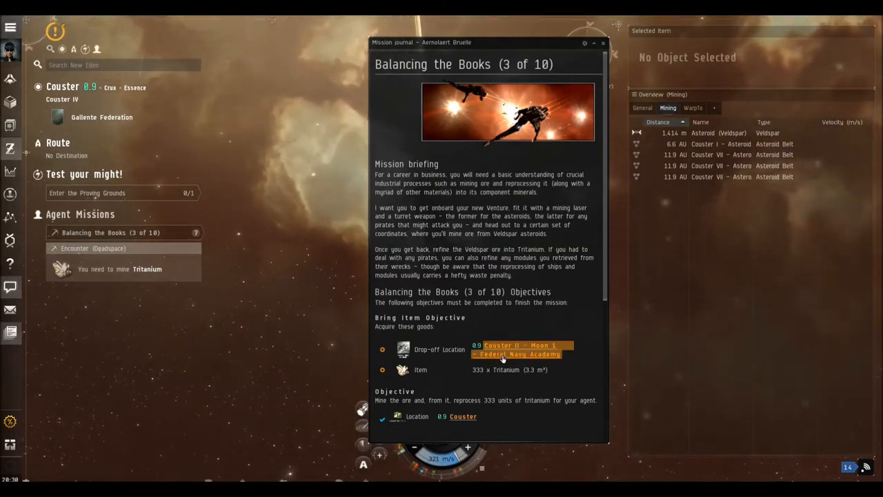
pyautogui.rightClick(514, 346)
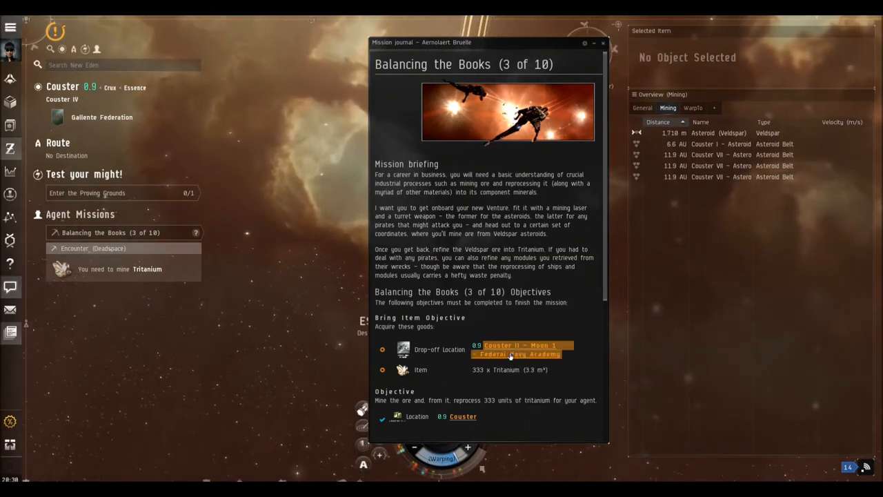
pyautogui.rightClick(510, 350)
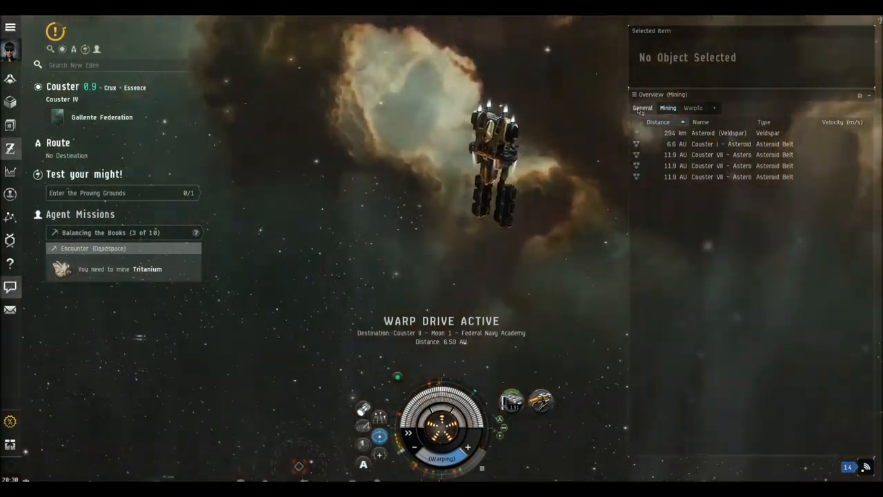
# Step: Wait out the warp and dock at the Federal Navy Academy station
pyautogui.click(642, 108)
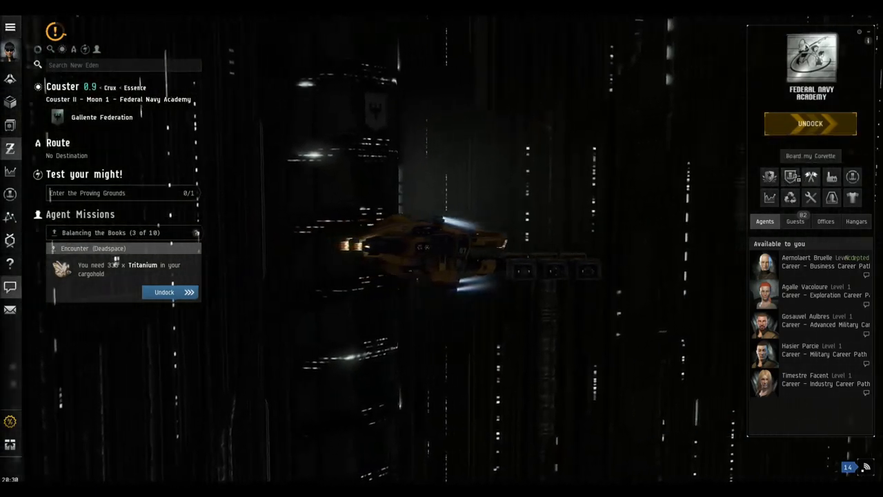
pyautogui.moveTo(791, 198)
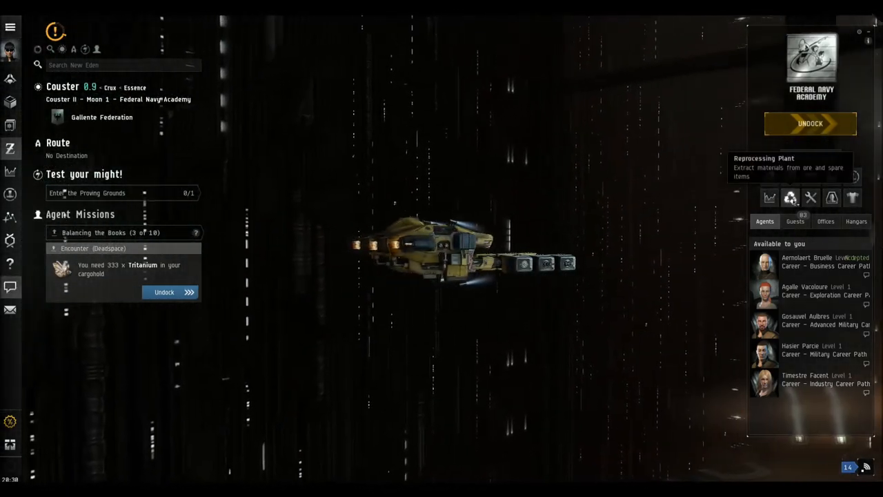
# Step: Load the ore hold's Veldspar into the Reprocessing Plant's input materials
pyautogui.click(791, 198)
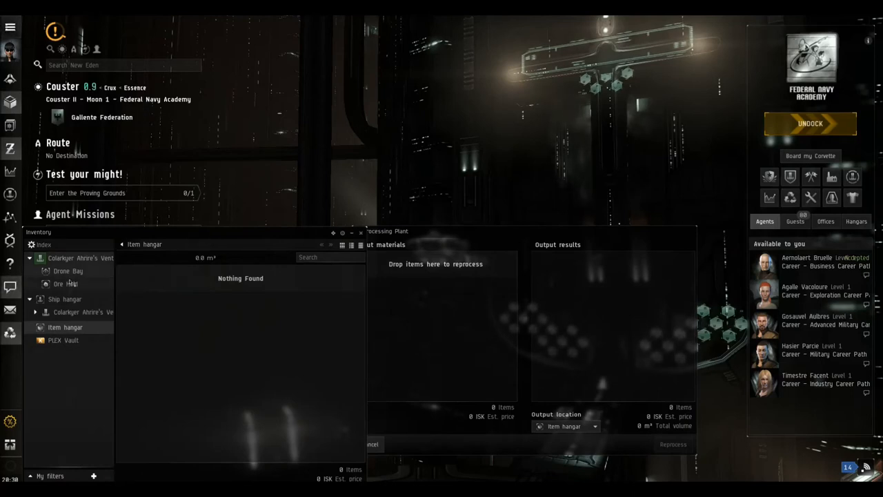
pyautogui.click(65, 283)
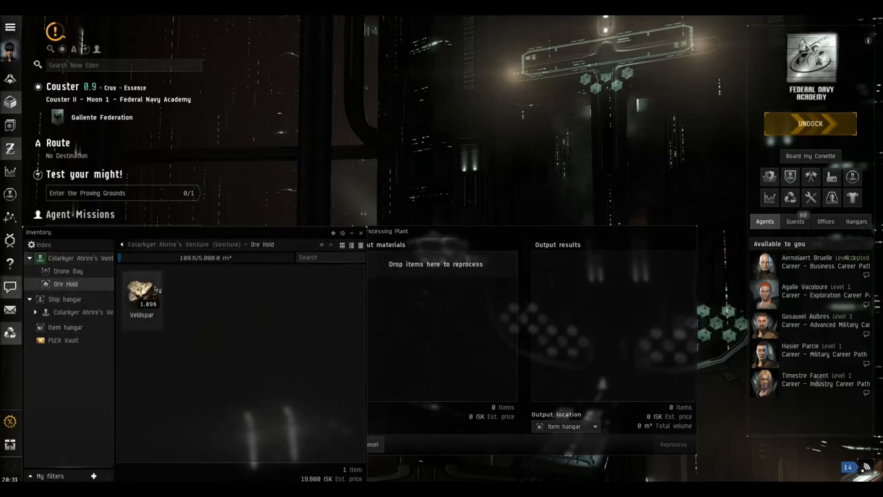
pyautogui.moveTo(143, 293); pyautogui.dragTo(451, 300)
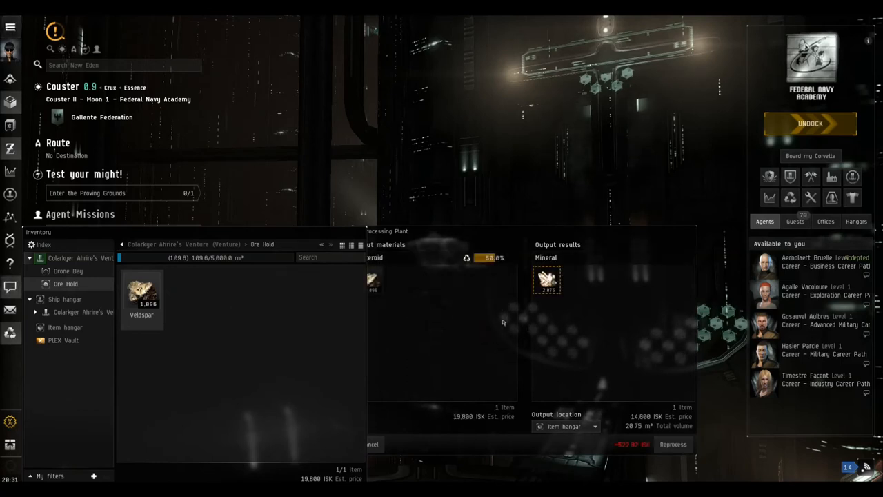
pyautogui.moveTo(547, 279)
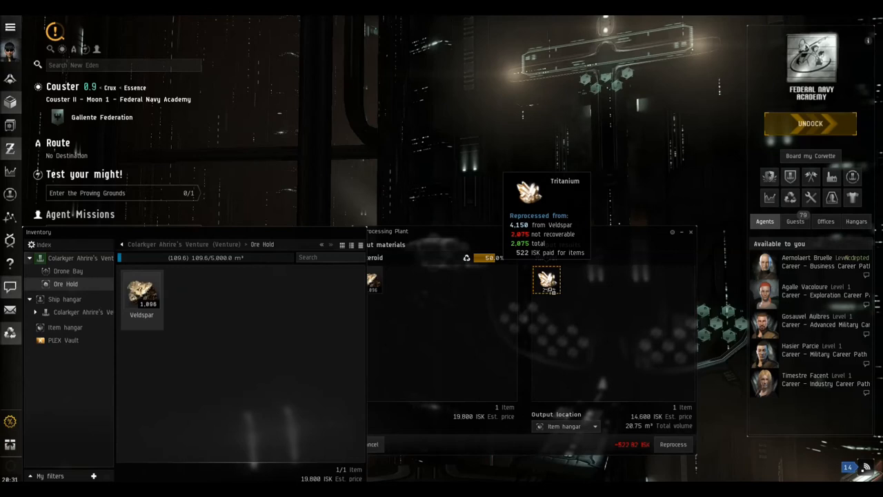
pyautogui.moveTo(562, 304)
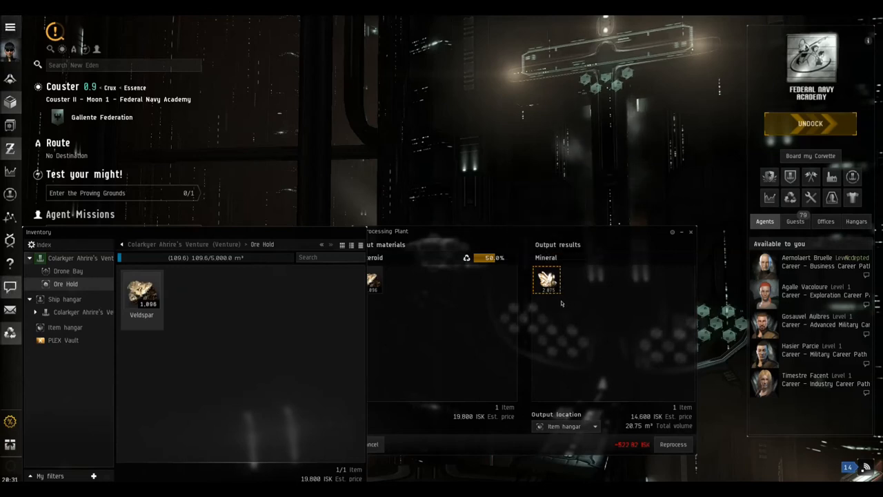
pyautogui.moveTo(547, 280)
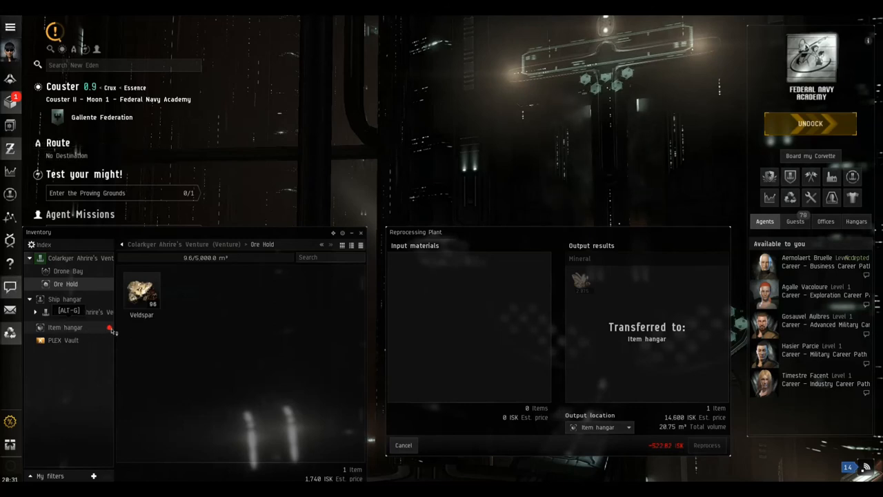
# Step: View the 2,075 Tritanium now sitting in the item hangar
pyautogui.click(66, 327)
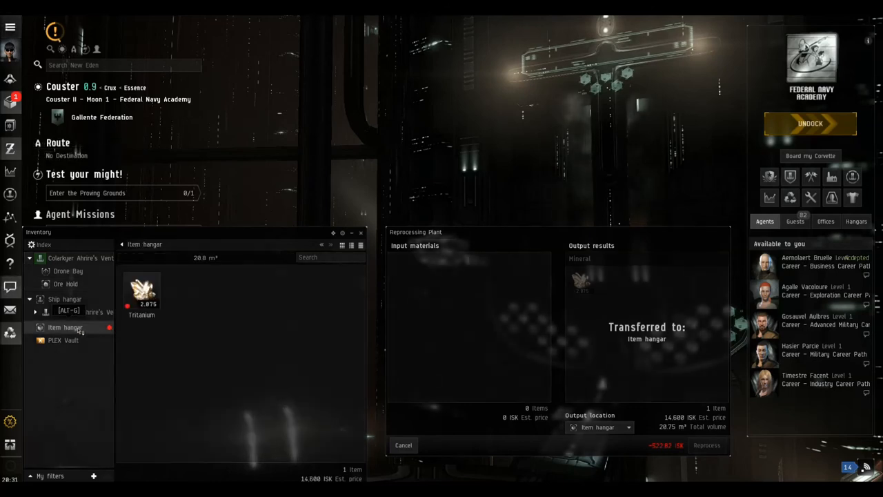
pyautogui.moveTo(141, 290)
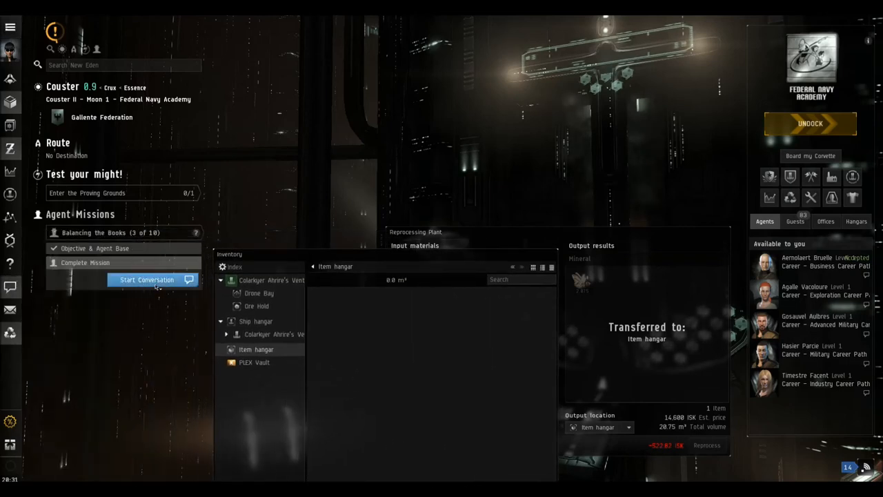
# Step: Start the agent conversation and complete Balancing the Books (3 of 10) for ISK and Reprocessing reward
pyautogui.click(146, 280)
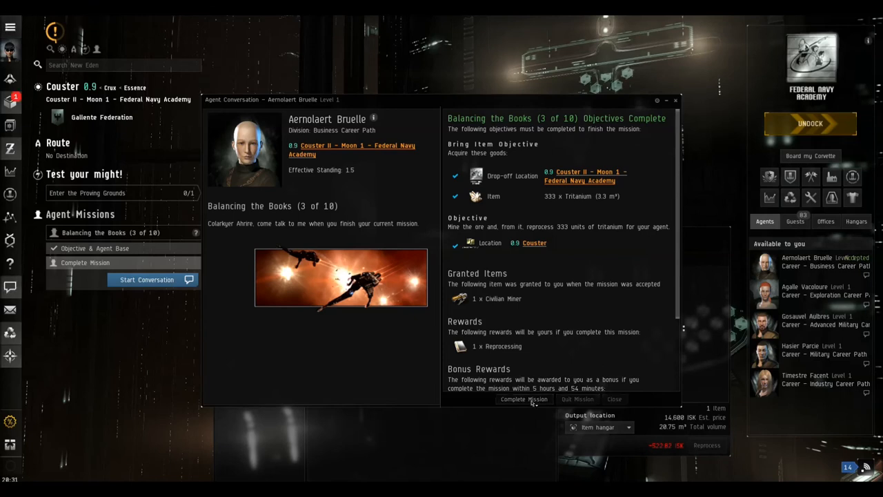
pyautogui.click(523, 399)
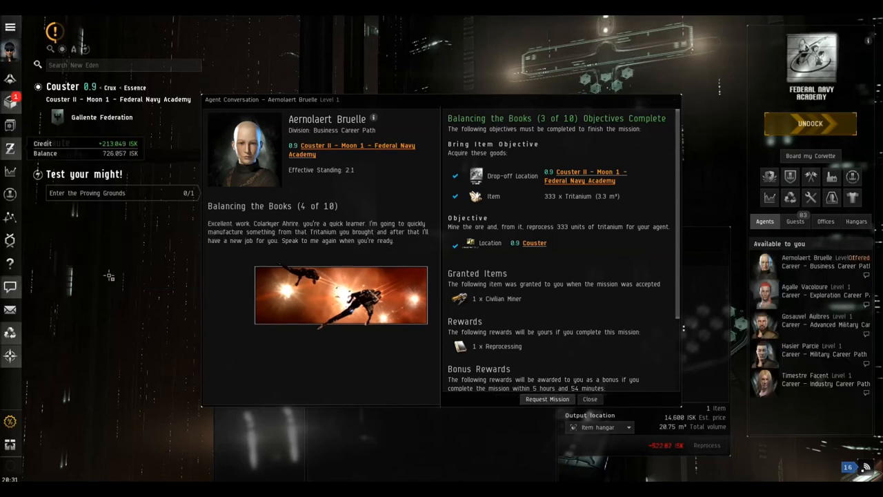
pyautogui.moveTo(109, 275)
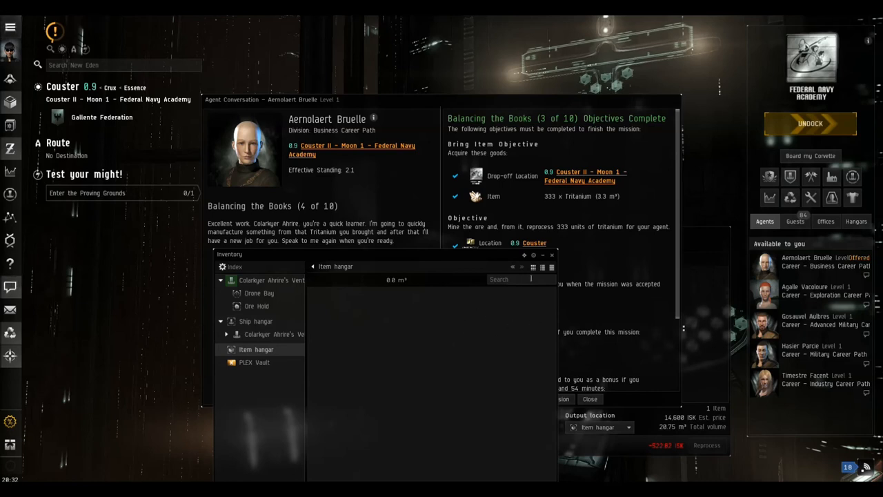
pyautogui.moveTo(553, 257)
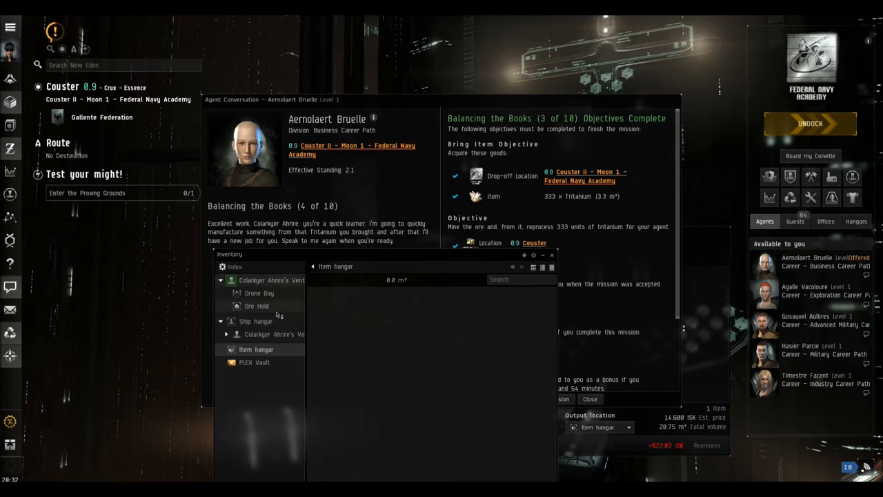
pyautogui.moveTo(552, 259)
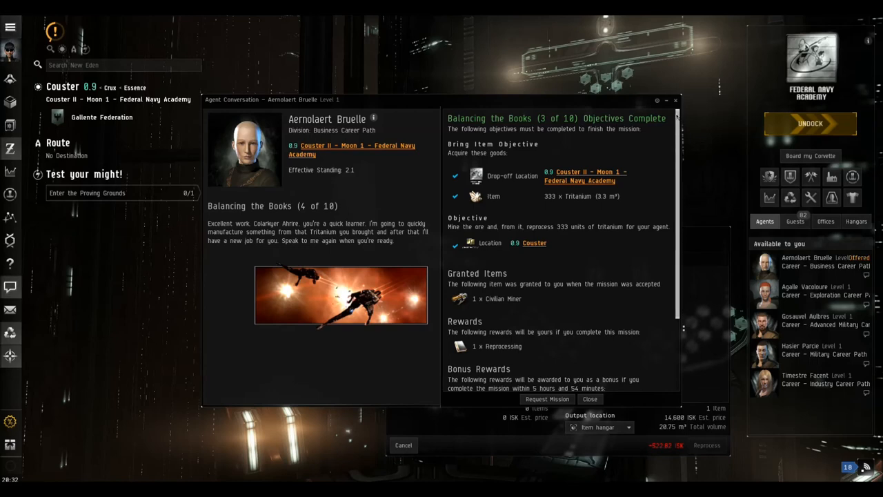
# Step: Close the agent conversation window, leaving only the Reprocessing Plant open
pyautogui.click(590, 399)
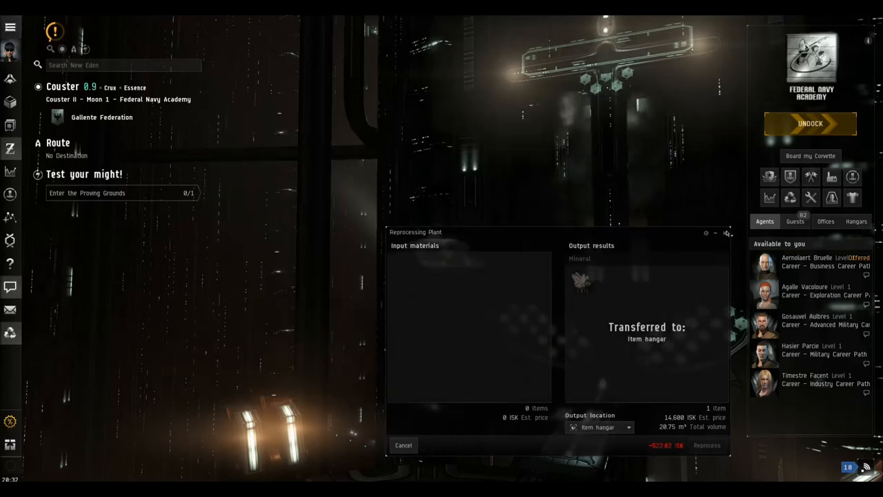